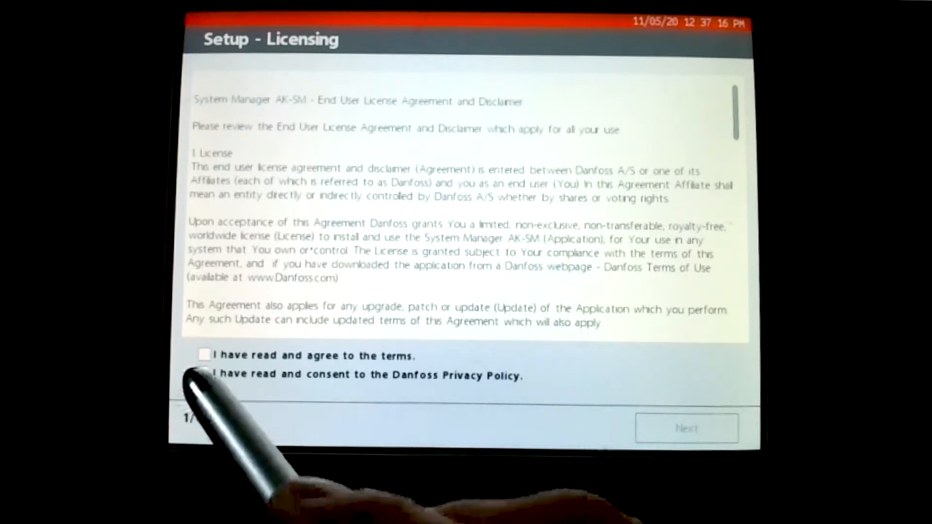
- Accept the license terms and Danfoss Privacy Policy, keep English (US), and reach administrator setup
click(203, 356)
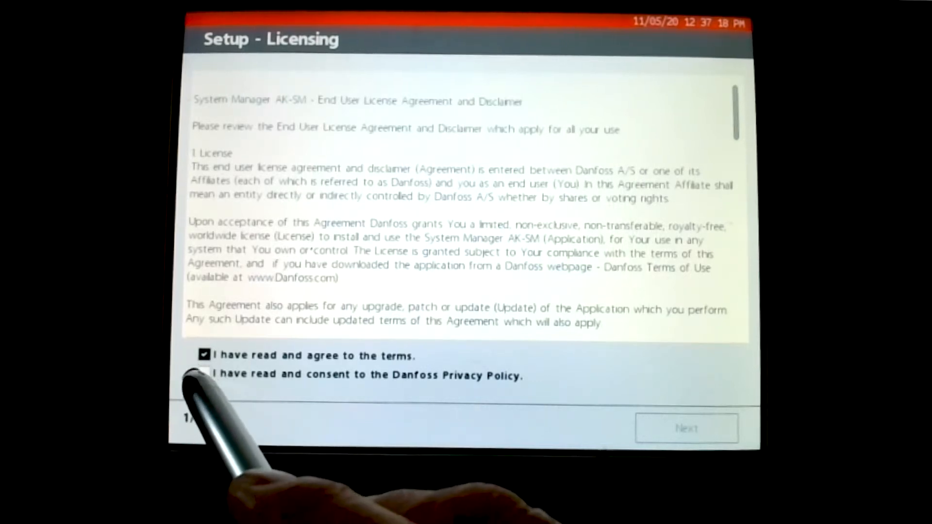
click(204, 375)
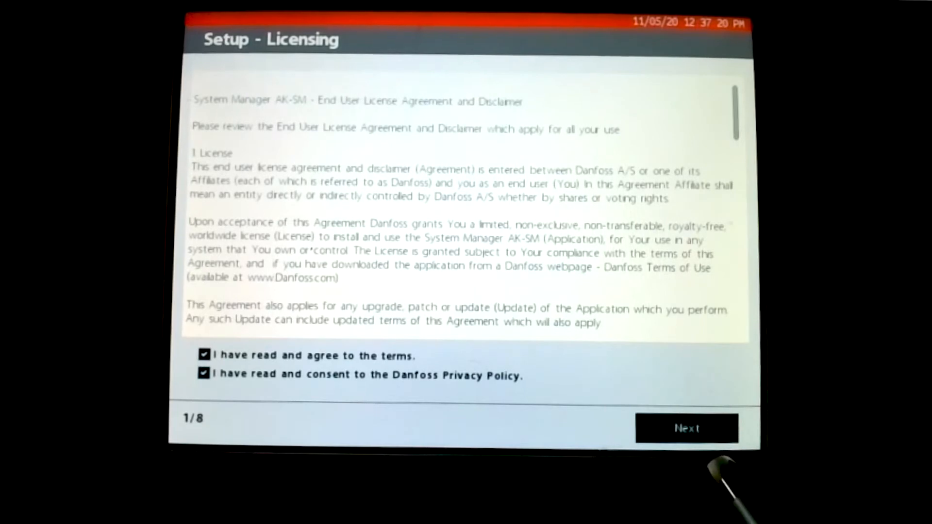
click(686, 427)
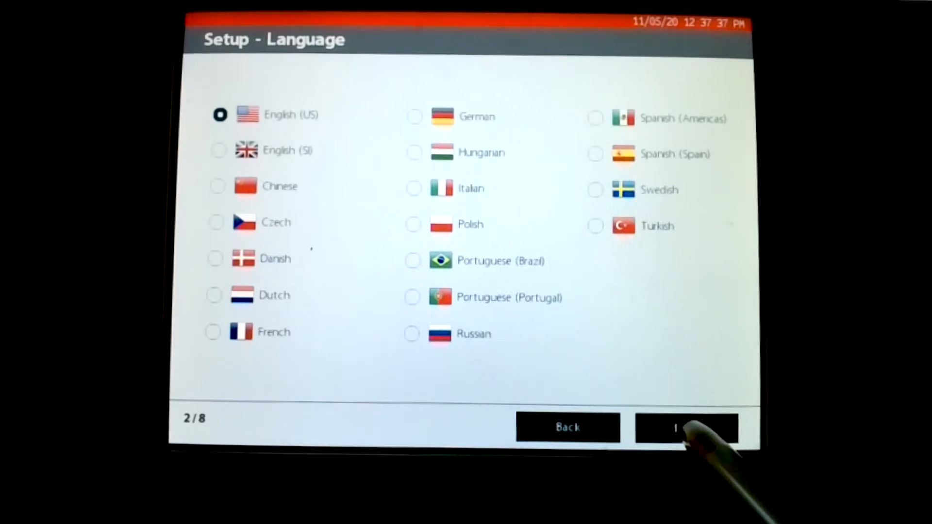
click(686, 427)
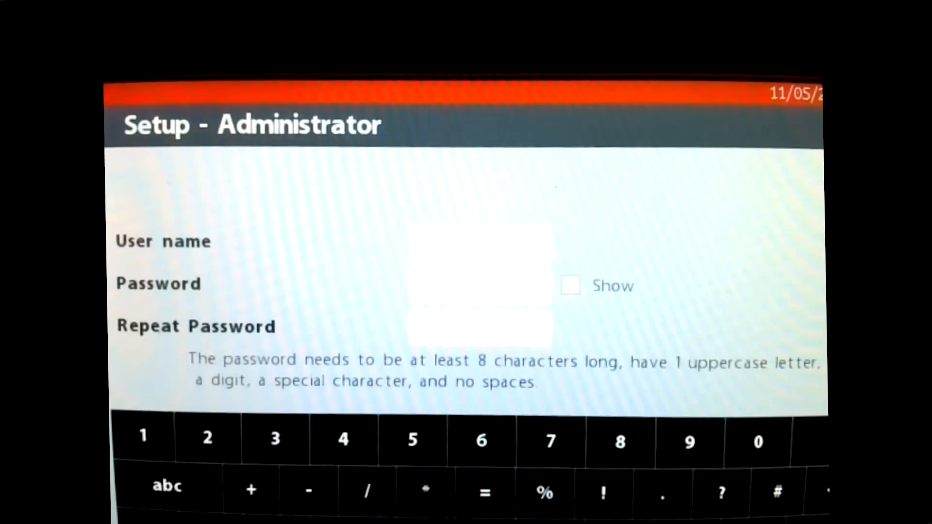
click(482, 243)
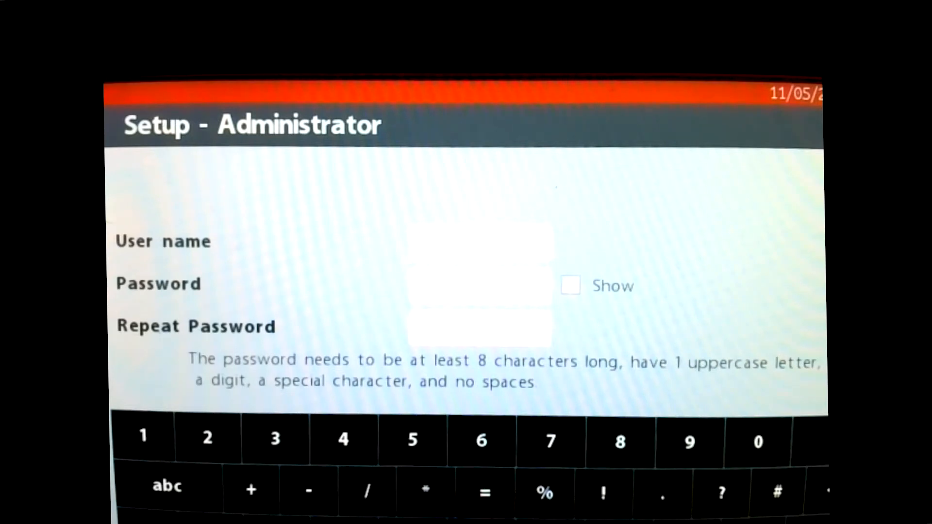
click(480, 242)
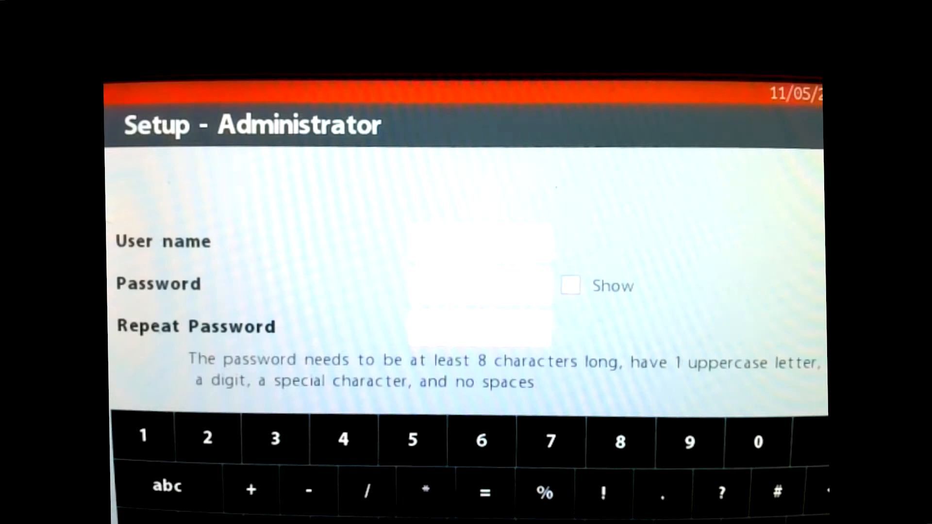
click(476, 243)
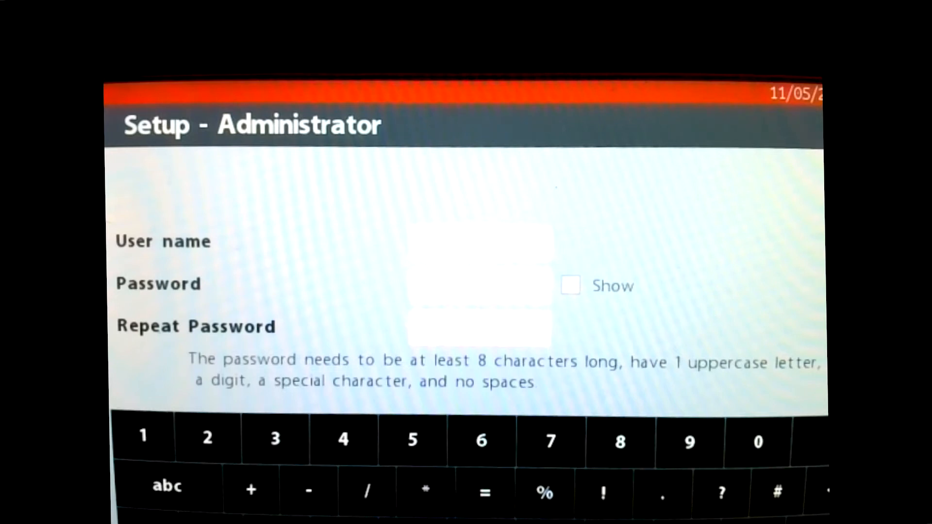
click(482, 242)
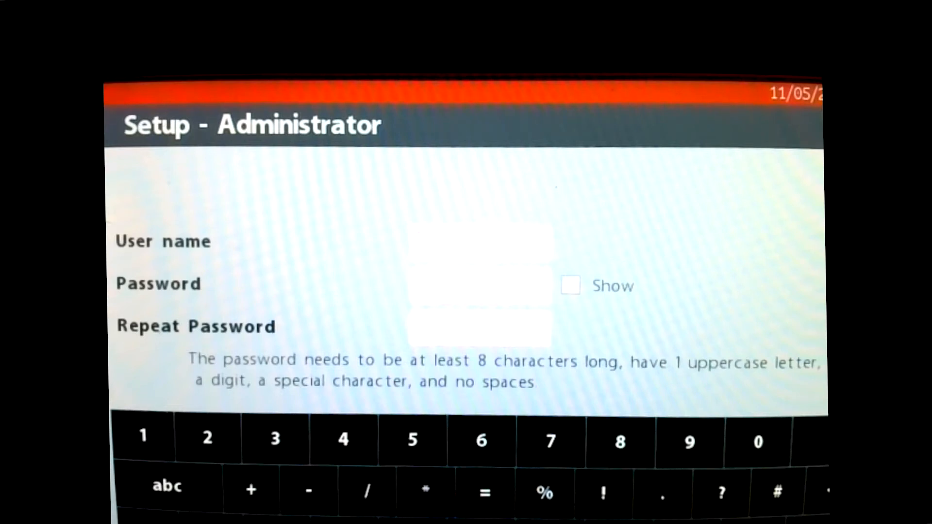
click(481, 241)
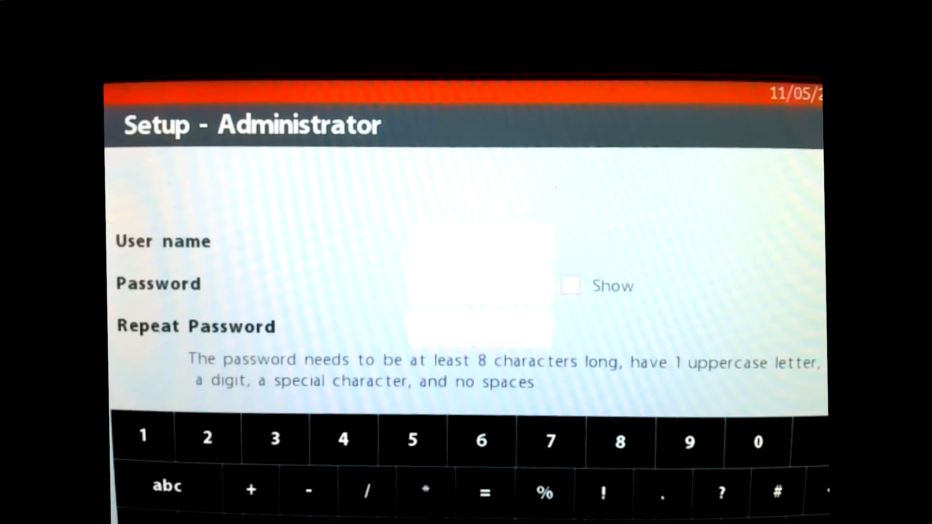
click(481, 242)
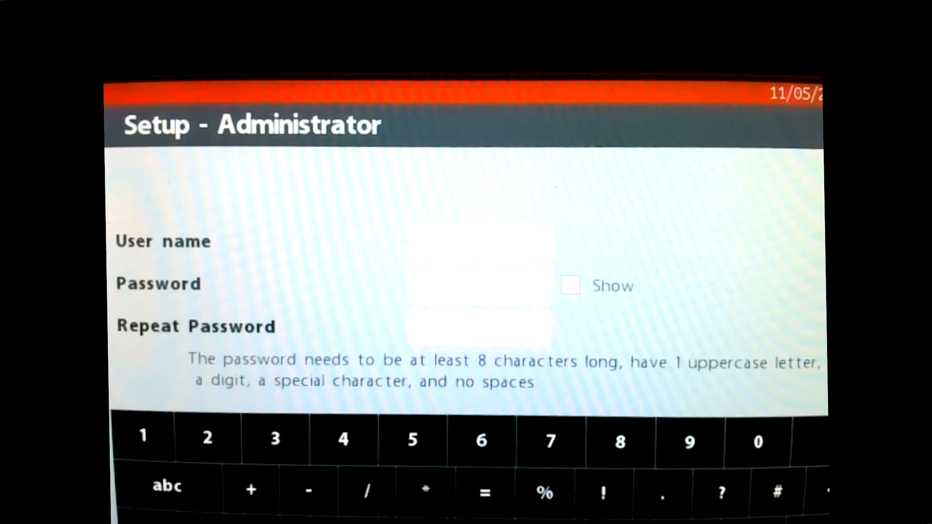
click(478, 243)
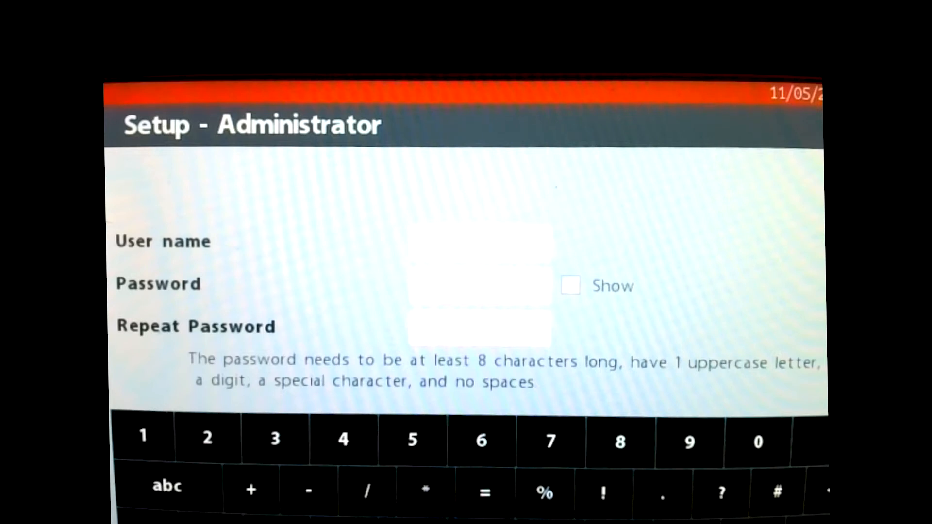
click(479, 243)
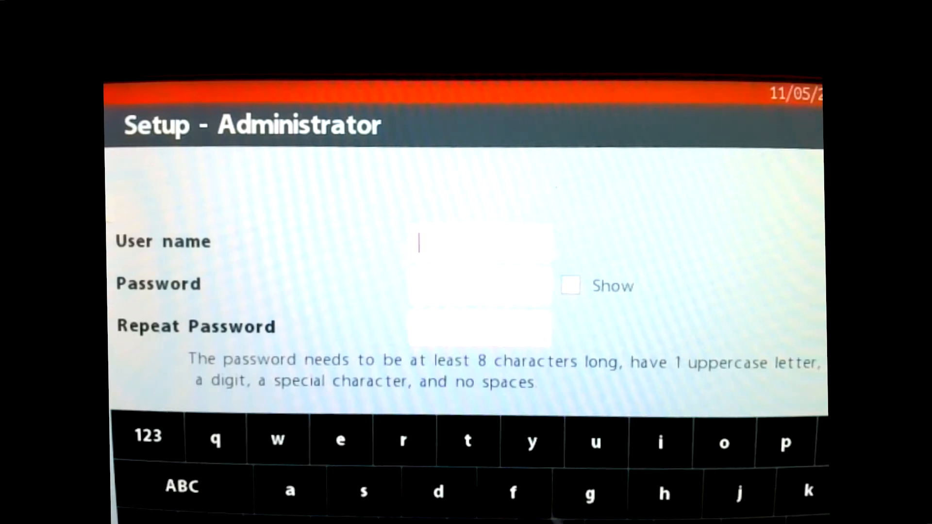
- Enter 'test' as the administrator user name and move to the password entry
click(468, 441)
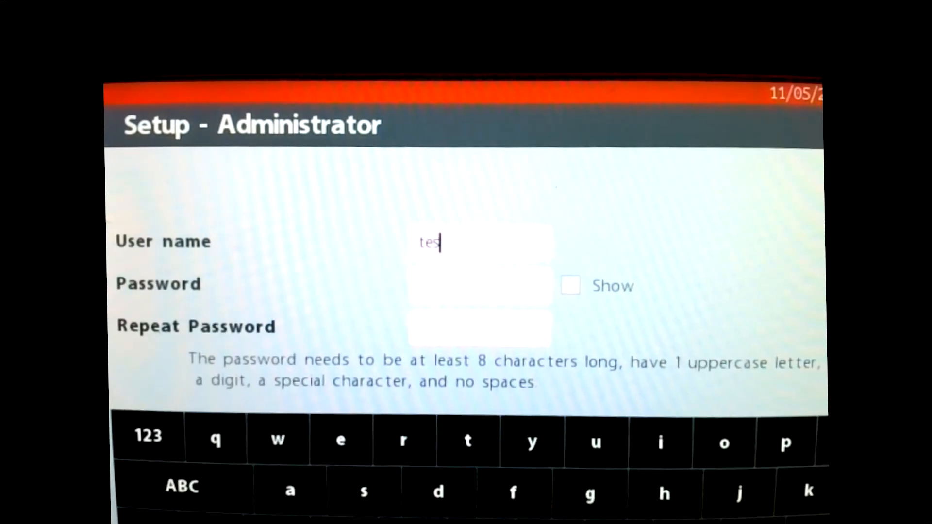
text(t)
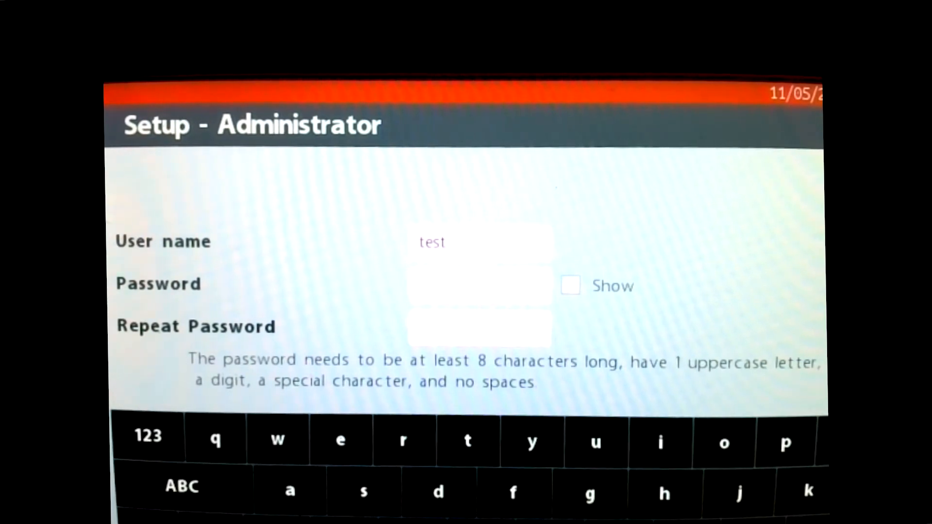
click(481, 242)
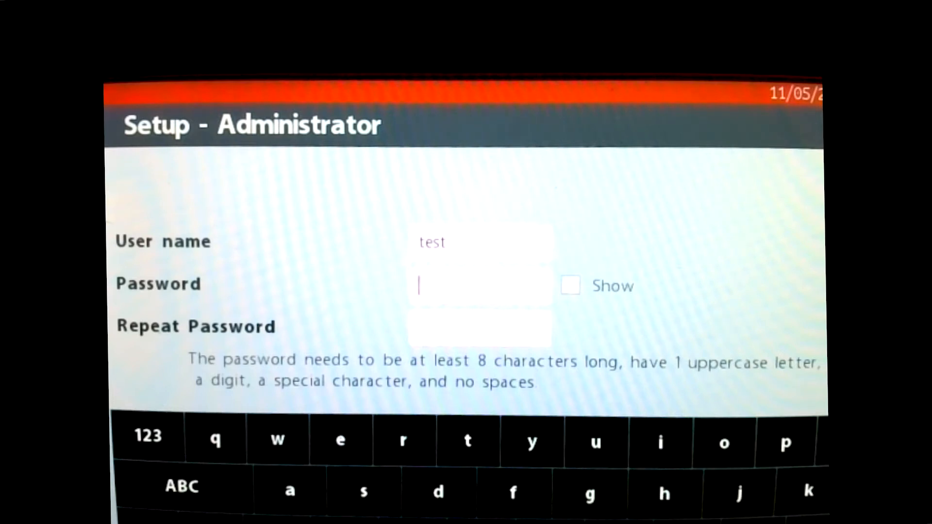
- Enter the administrator password with capitals, a symbol and digits, shown as plain text
click(181, 486)
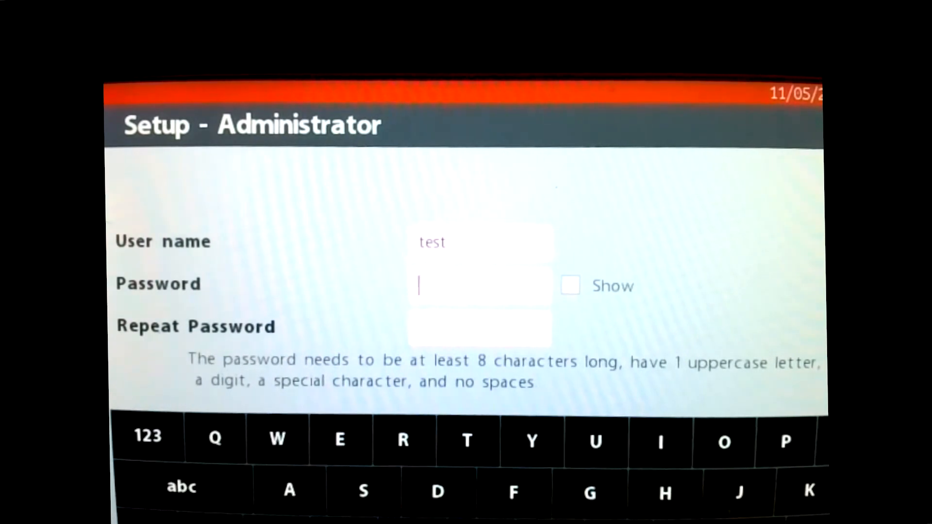
click(810, 492)
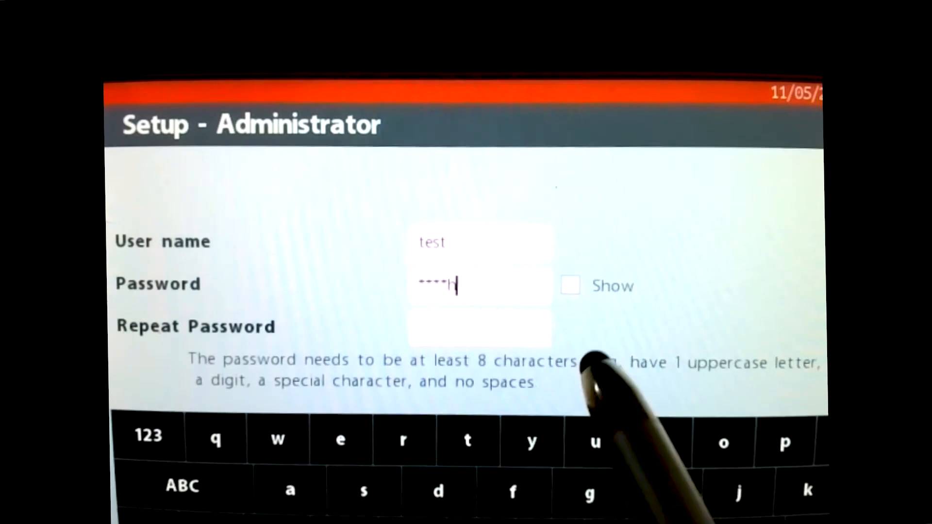
click(570, 285)
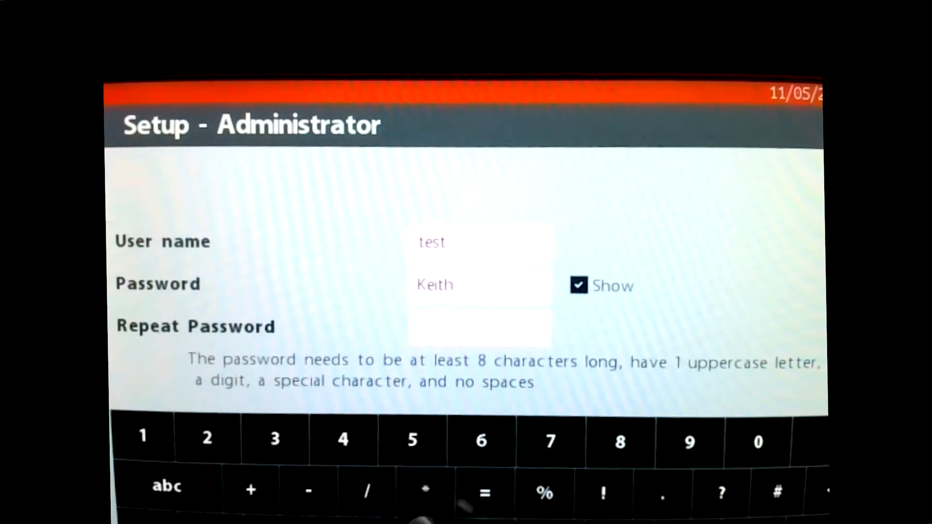
click(425, 492)
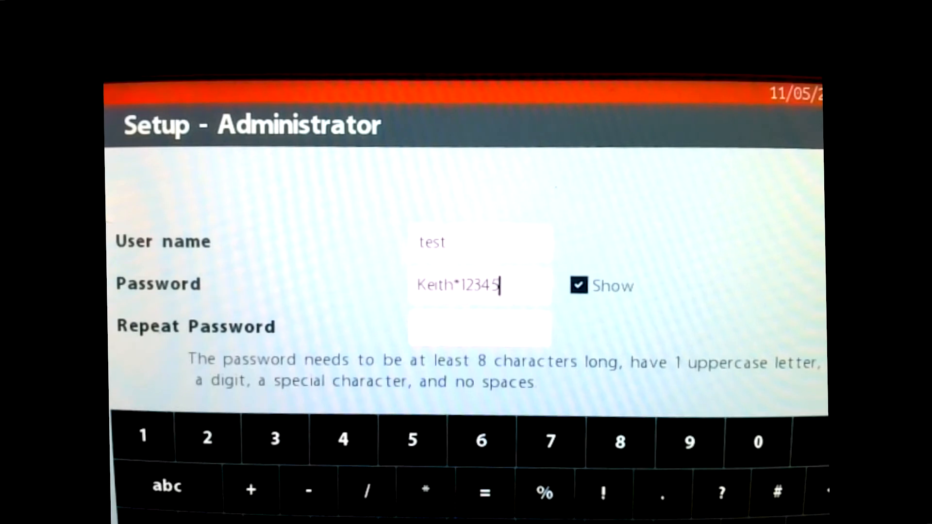
click(480, 329)
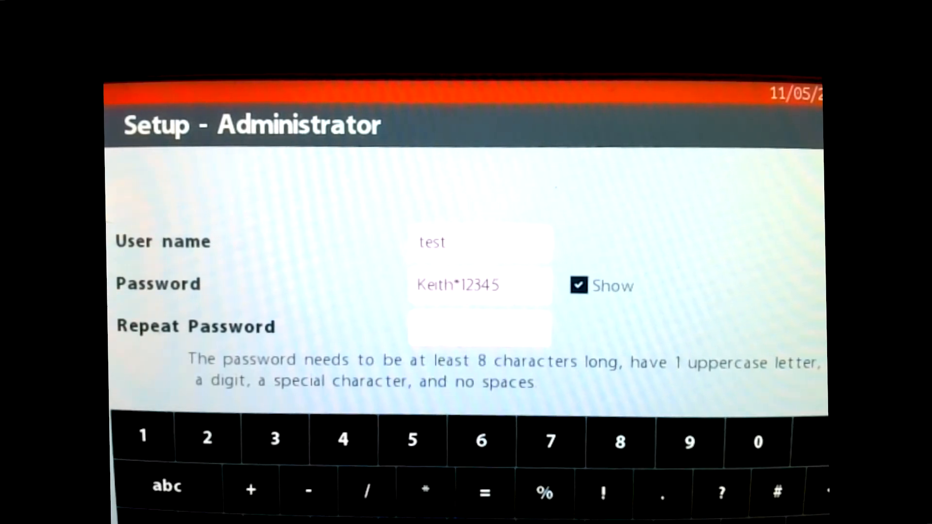
click(478, 329)
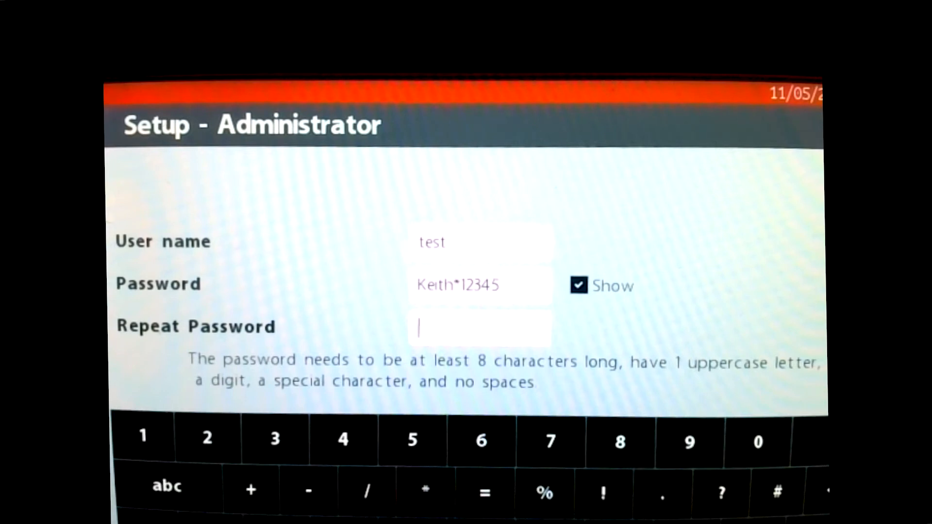
- Enter the matching repeated password for user test and confirm the administrator credentials
click(167, 486)
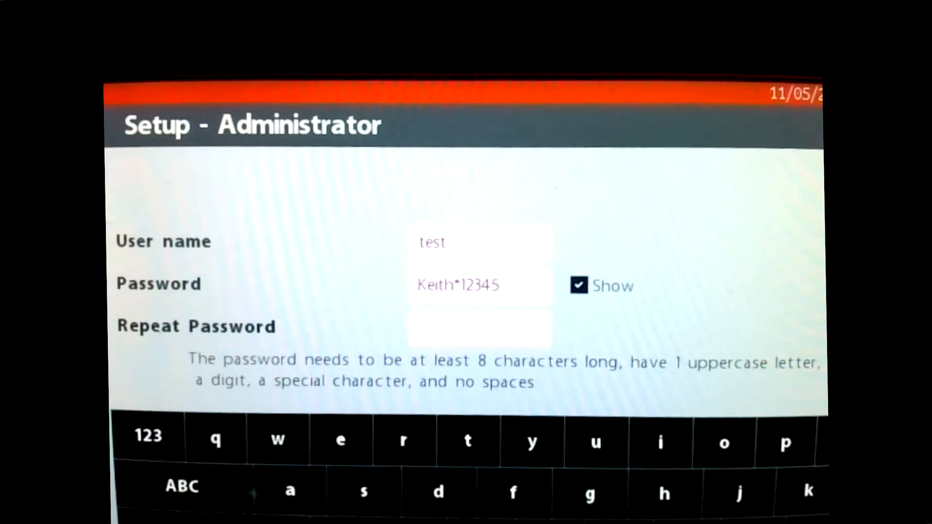
click(182, 487)
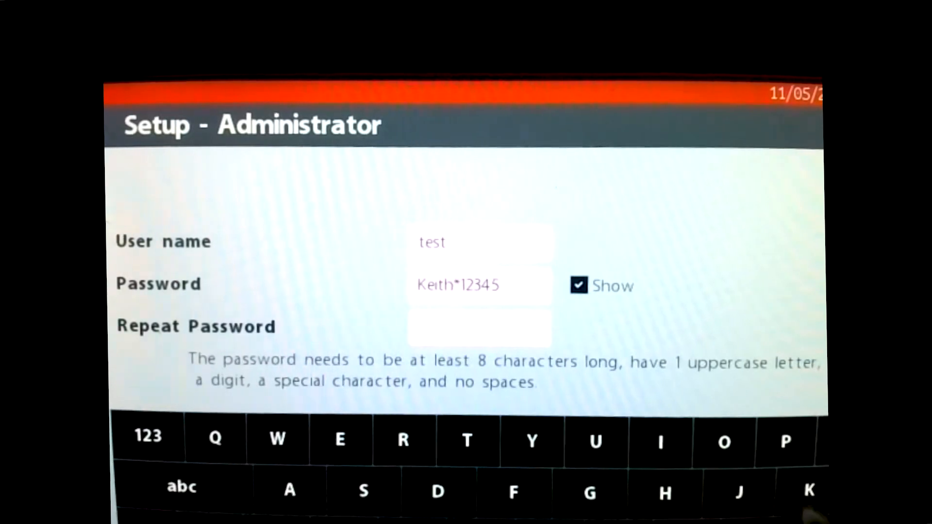
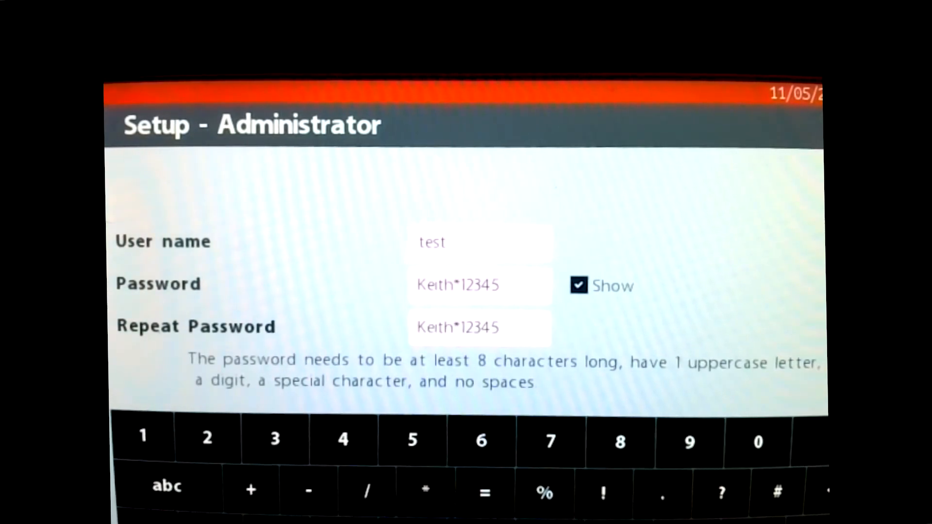
click(479, 328)
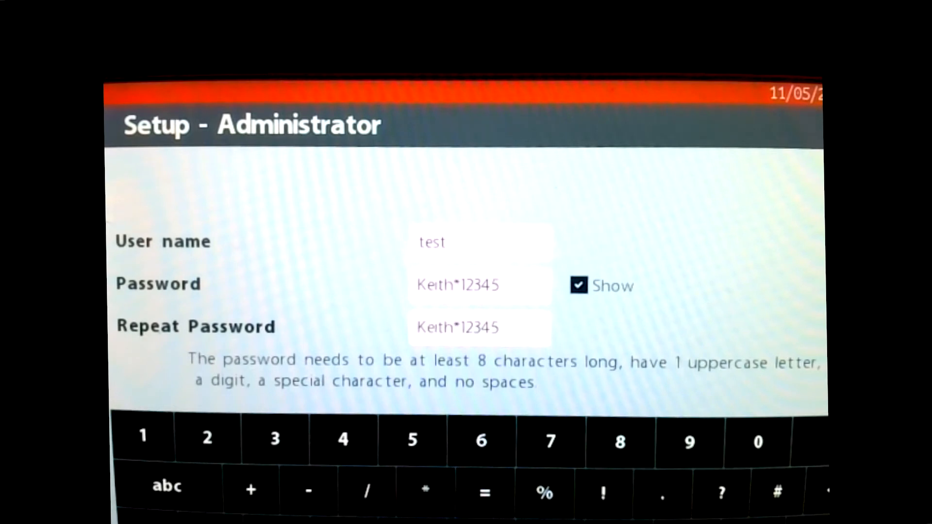
click(480, 327)
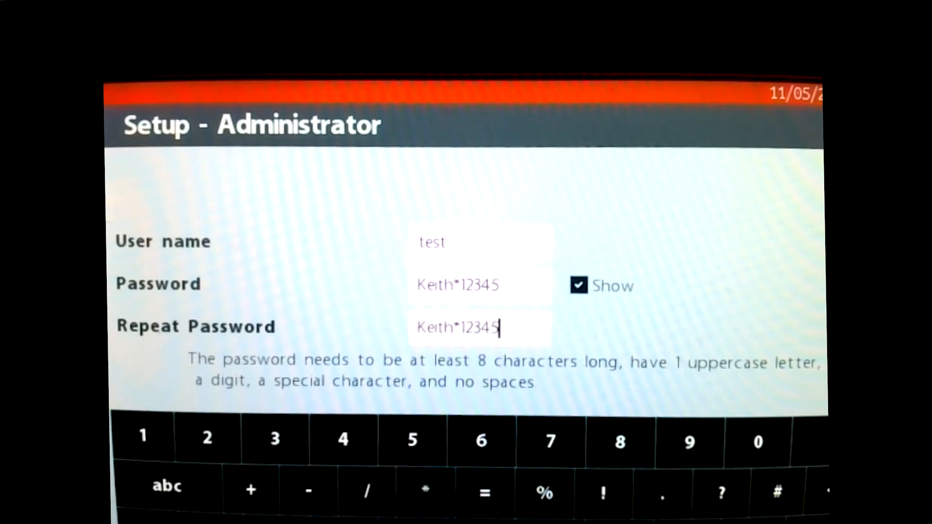
click(697, 472)
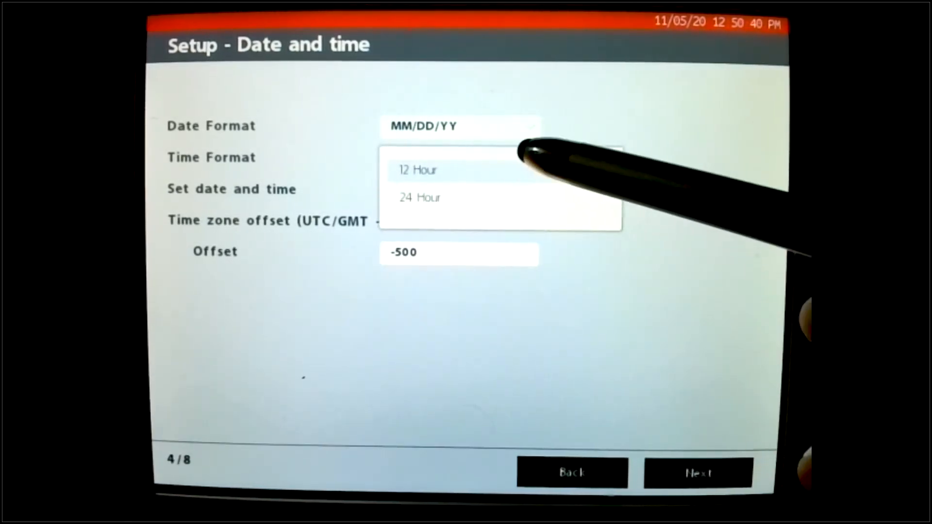
- Keep 12 Hour format and save the date and time as 11/05/2020 12:50 pm
click(417, 170)
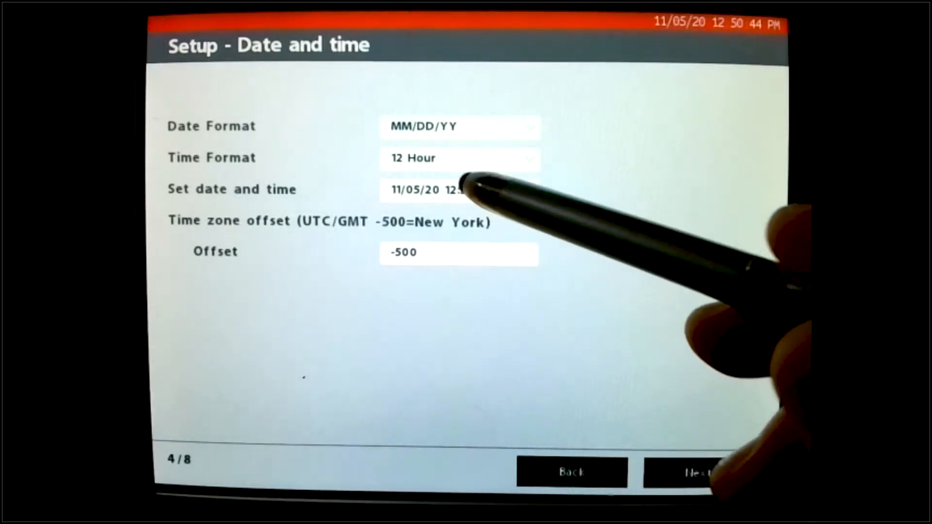
click(457, 192)
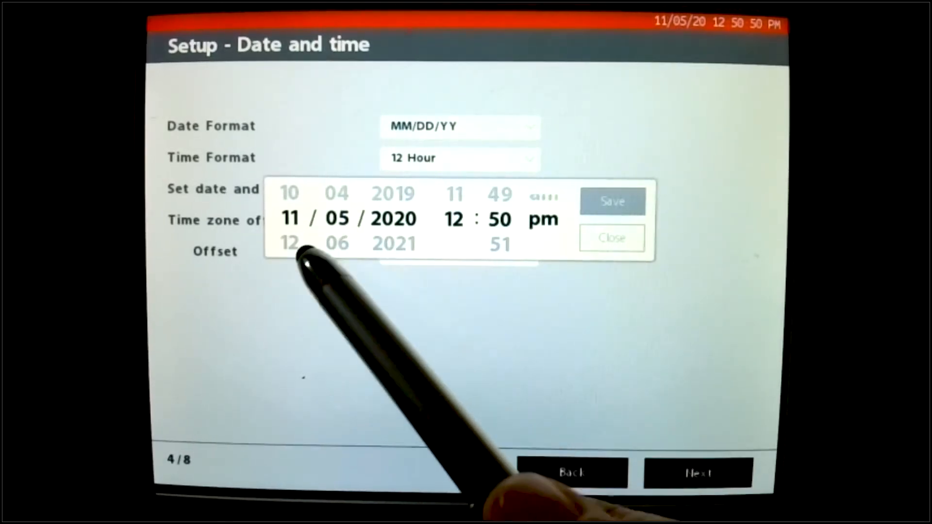
mouse_move(309, 285)
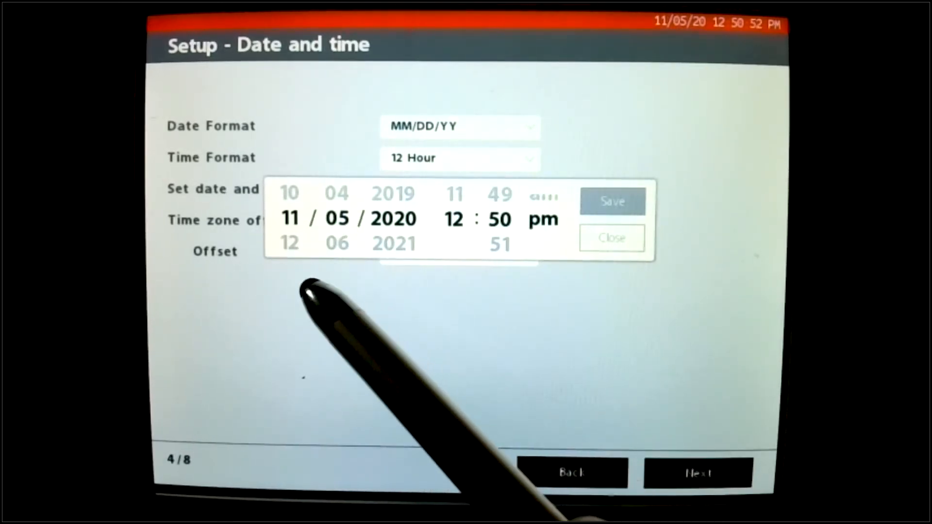
mouse_move(288, 218)
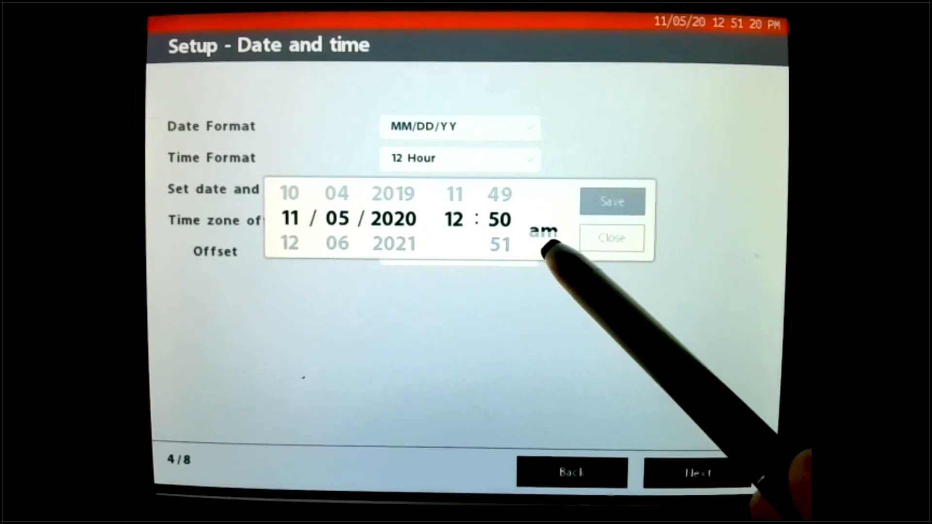
click(542, 231)
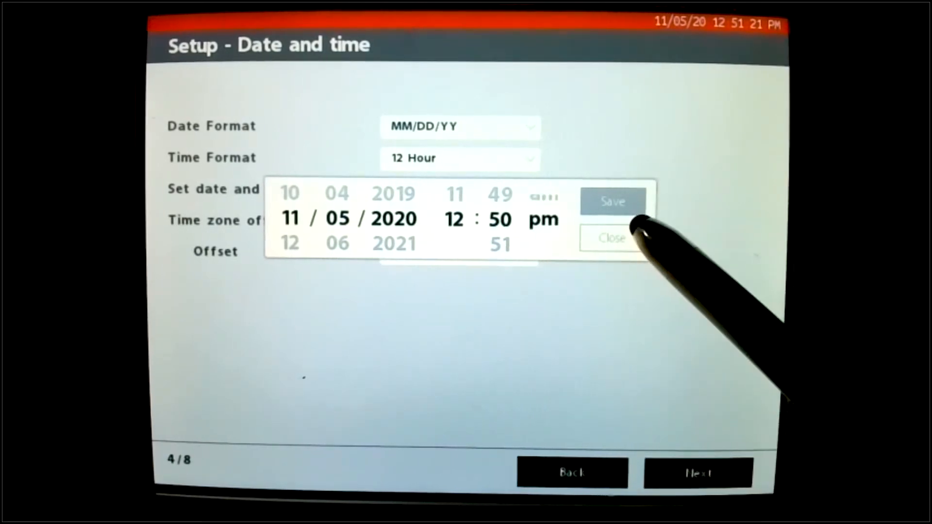
mouse_move(600, 286)
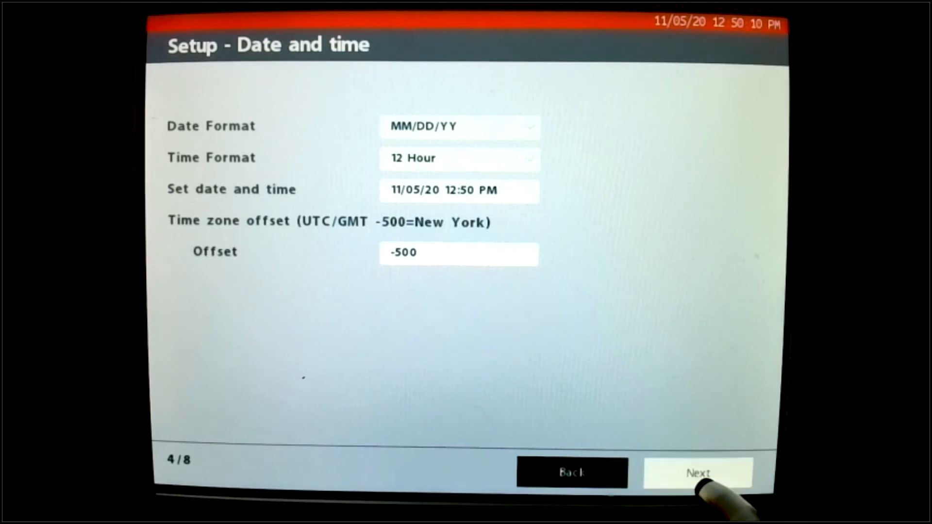
- Keep psi, °F and percentage light level units and continue to Ethernet port usage
click(697, 473)
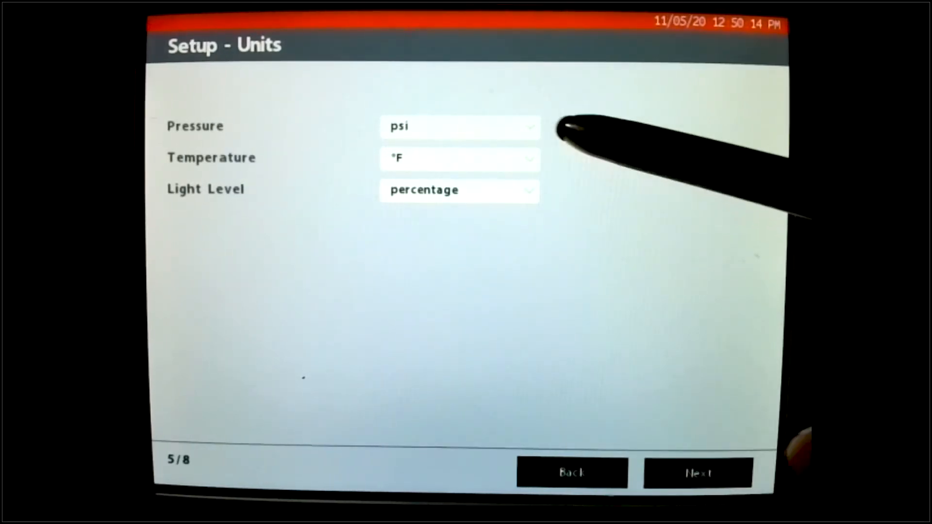
click(458, 127)
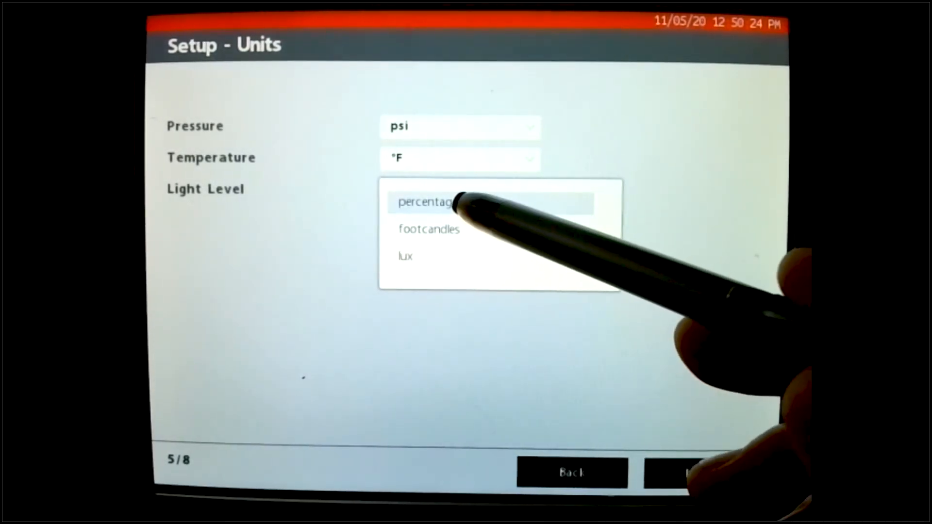
click(425, 202)
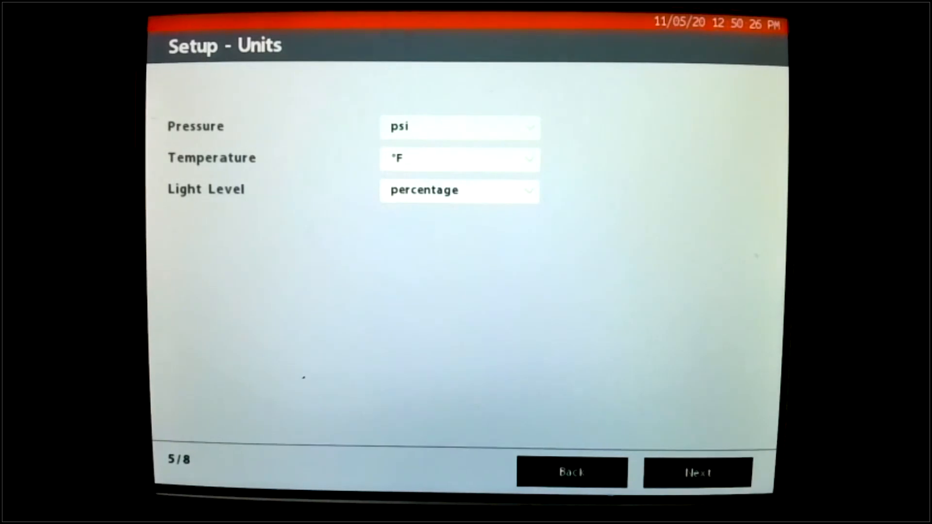
click(696, 472)
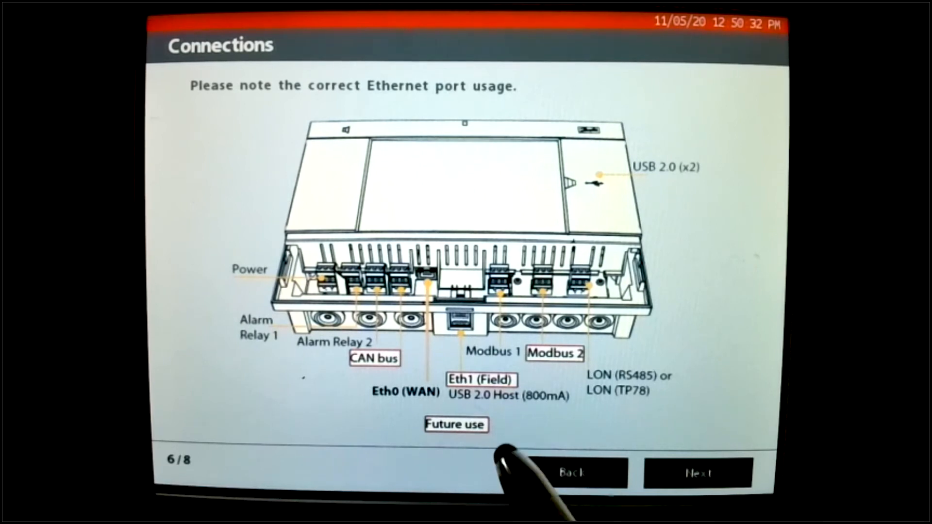
mouse_move(356, 404)
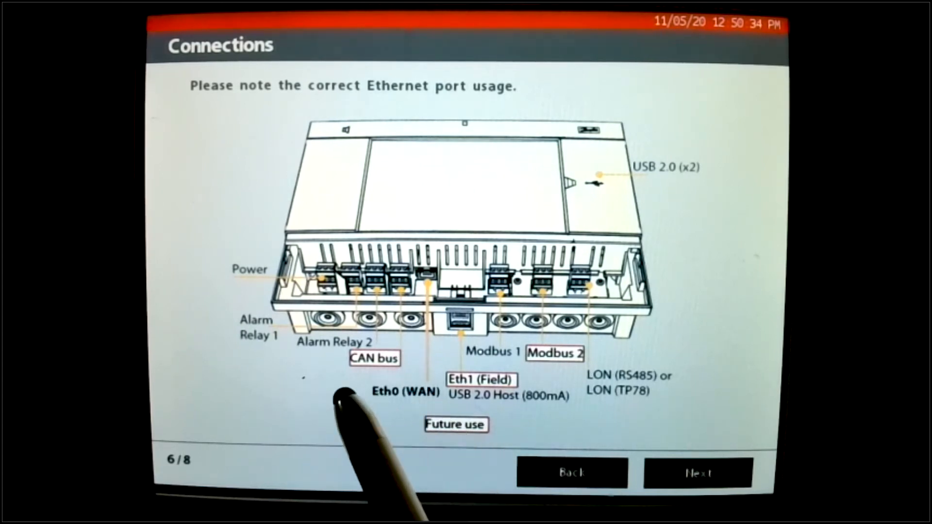
mouse_move(517, 452)
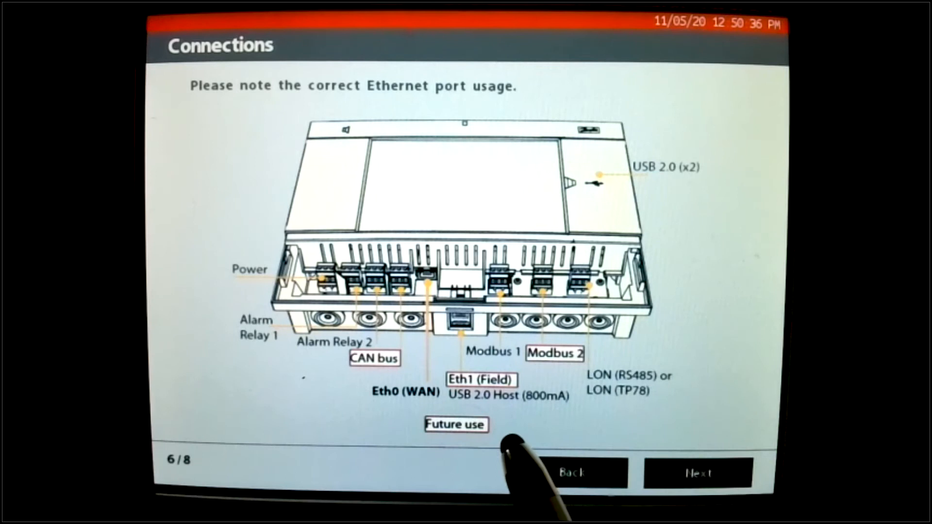
mouse_move(464, 451)
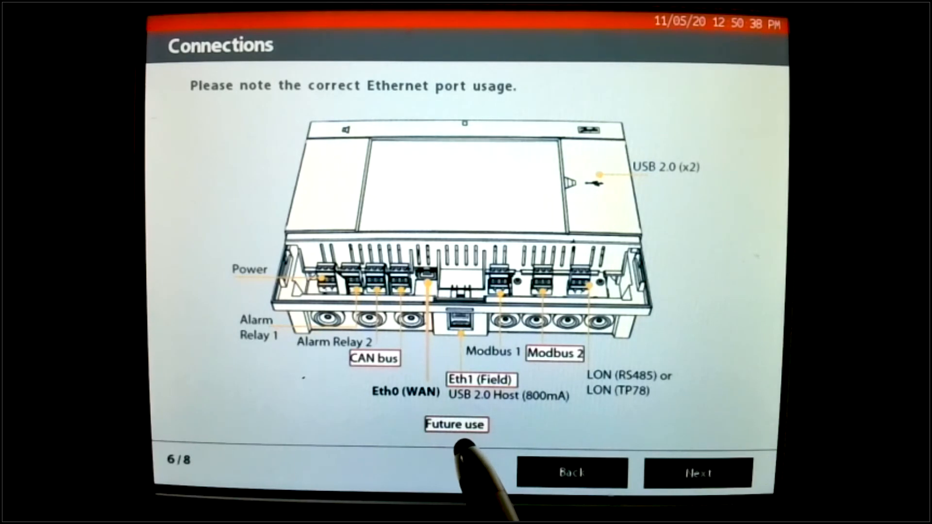
mouse_move(524, 464)
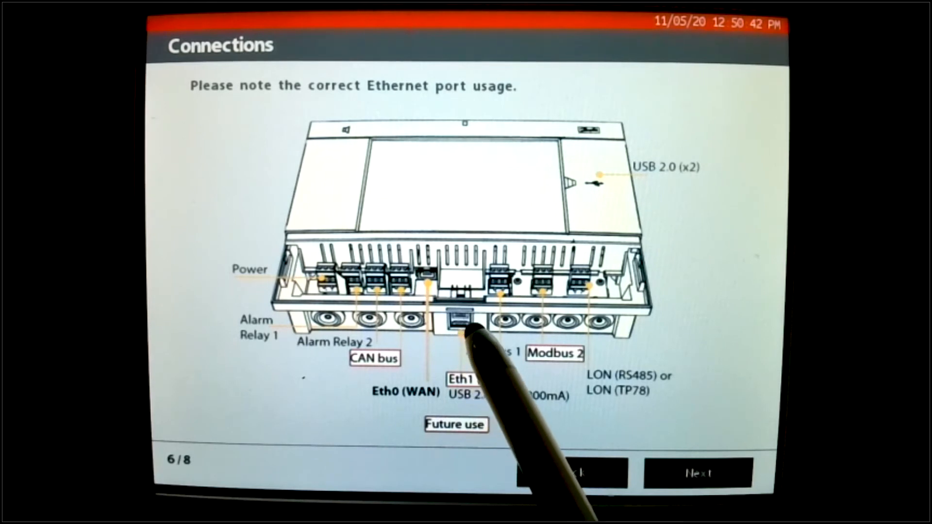
mouse_move(517, 451)
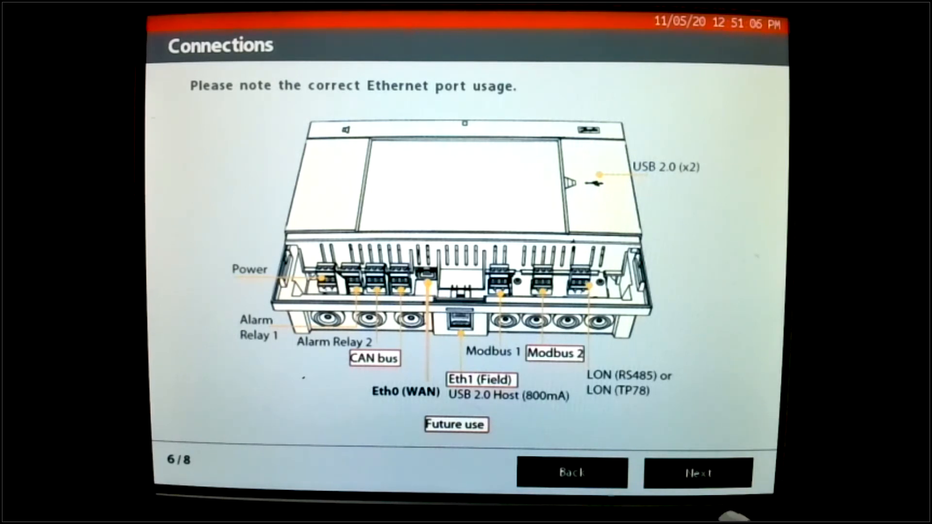
- Continue past the Ethernet connections diagram to network setup
click(698, 473)
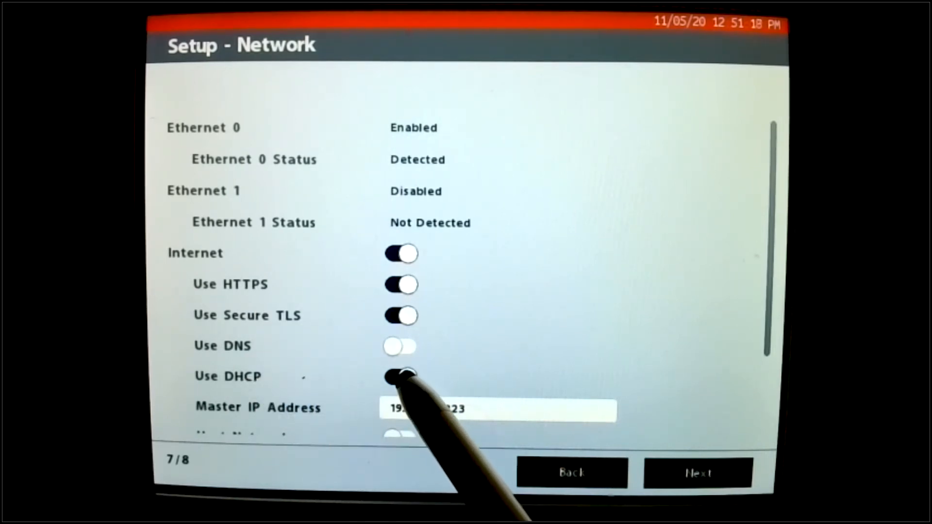
- Turn DHCP off, confirm default gateway 192.168.1.1 and continue to Important Updates
click(399, 376)
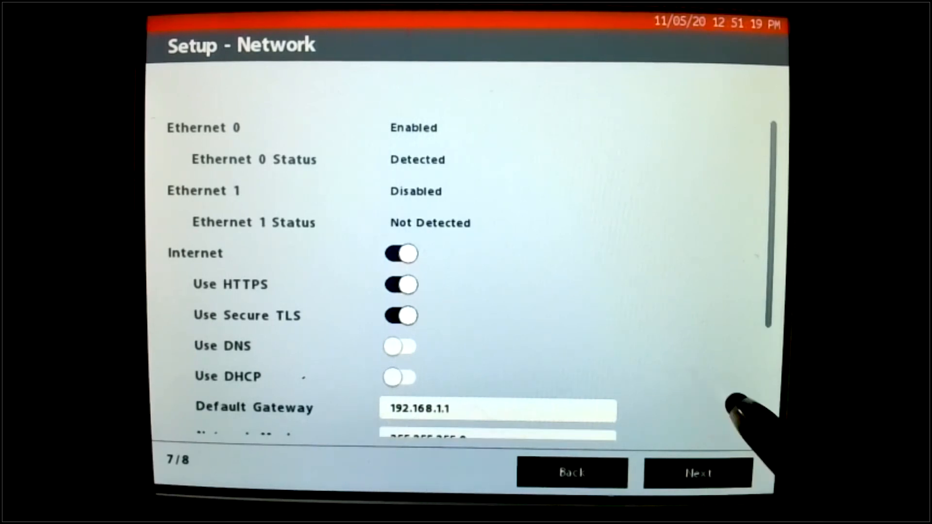
scroll(down, 3)
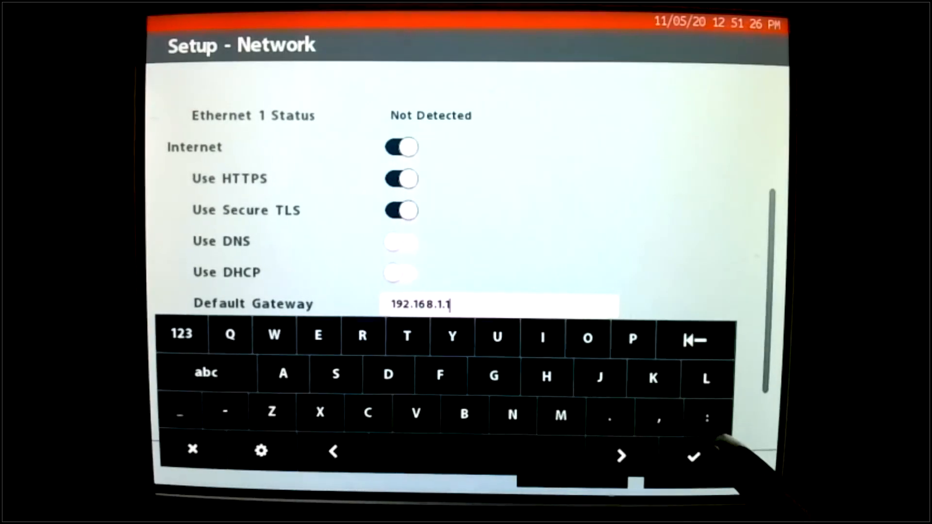
click(694, 455)
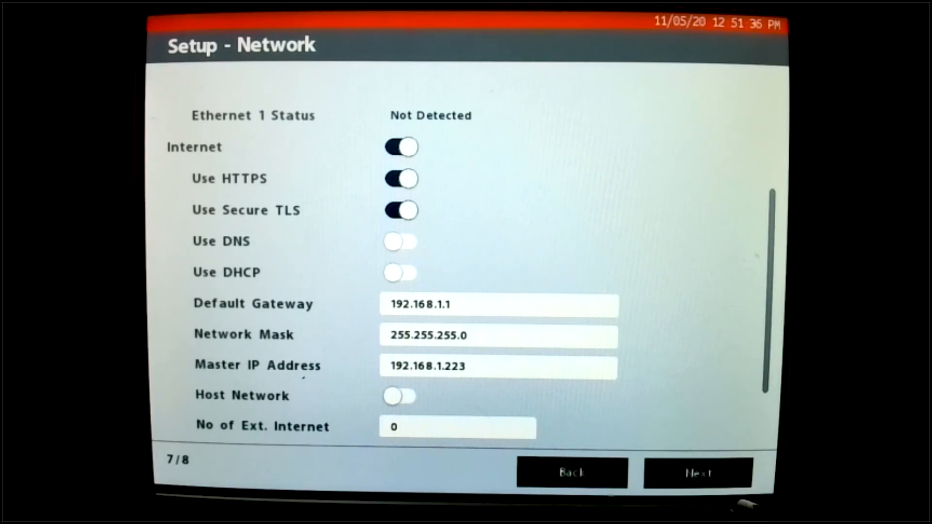
click(697, 473)
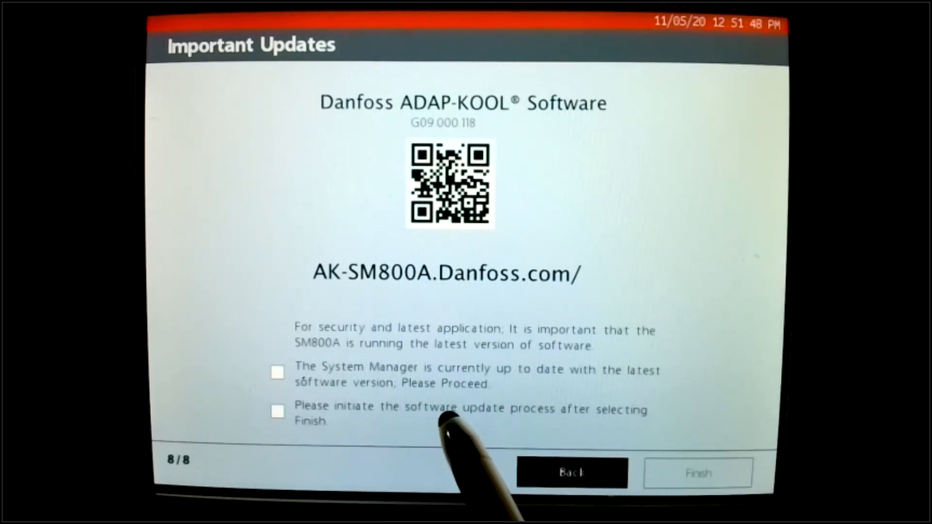
- Mark the System Manager software as up to date and finish the wizard
click(276, 372)
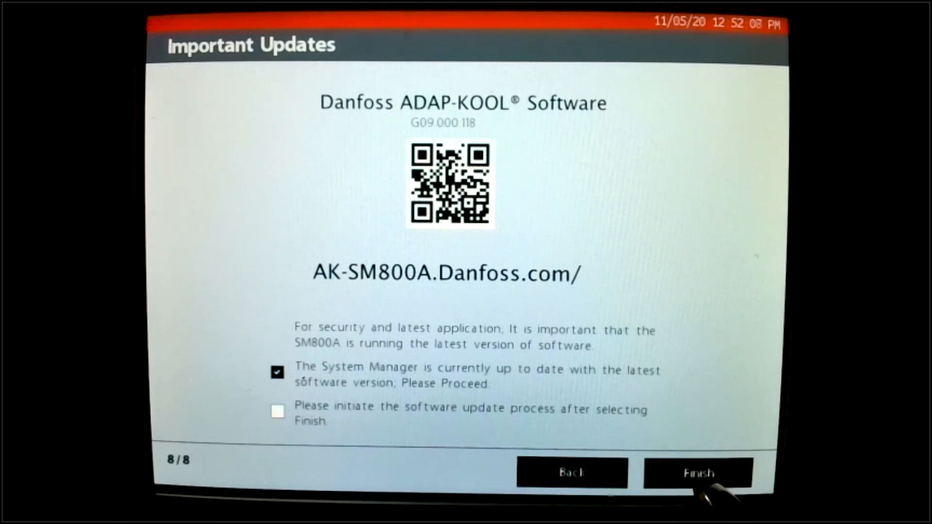
mouse_move(701, 482)
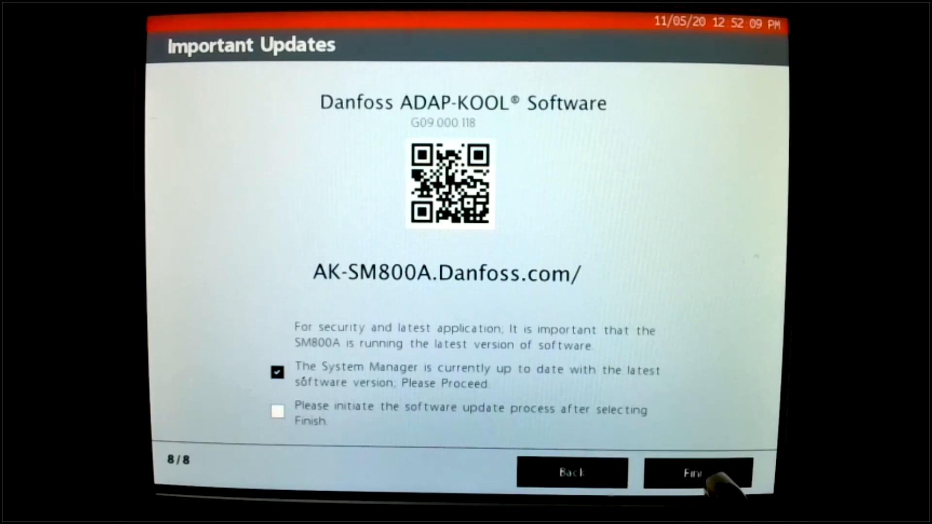
click(698, 473)
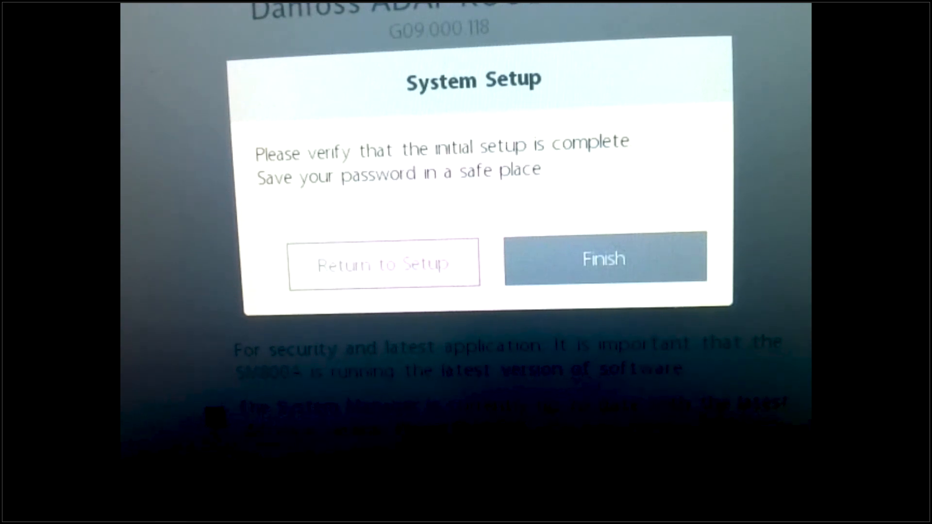
- Confirm initial setup is complete so the Dashboard shows no active alarms
click(605, 258)
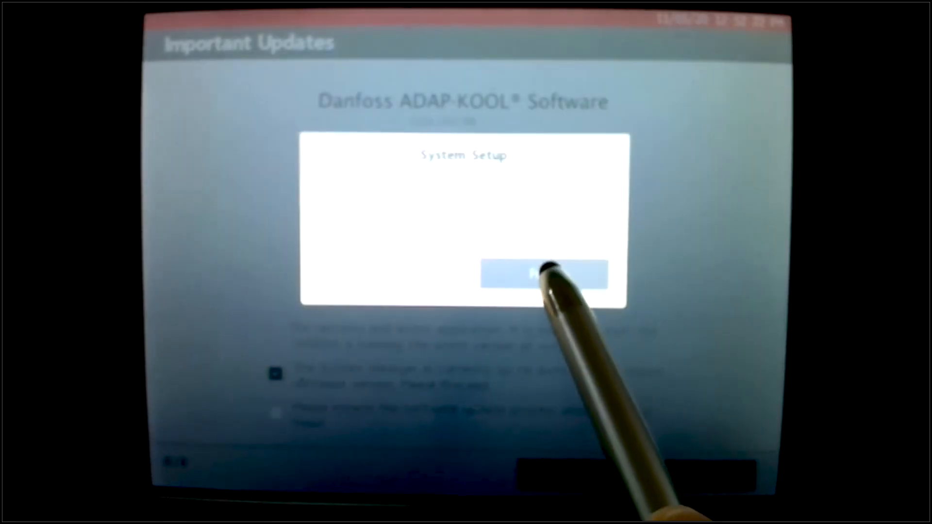
click(541, 274)
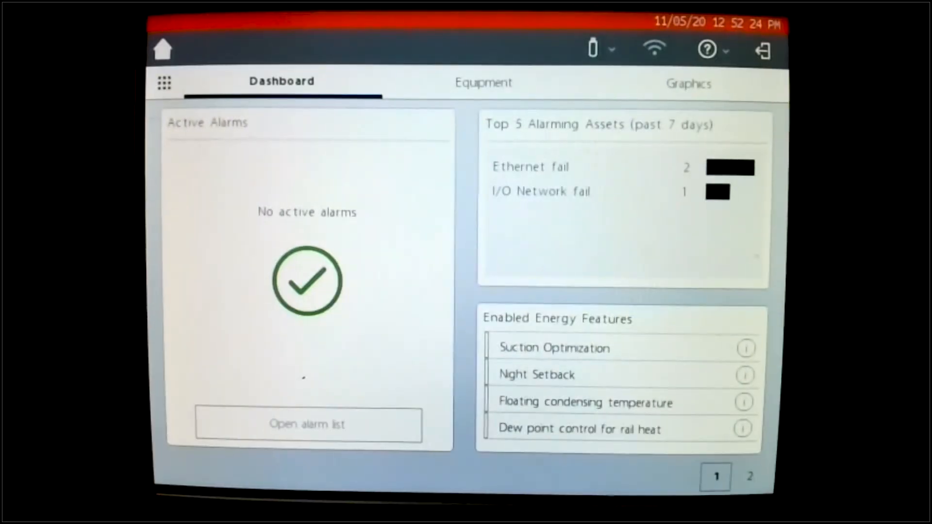